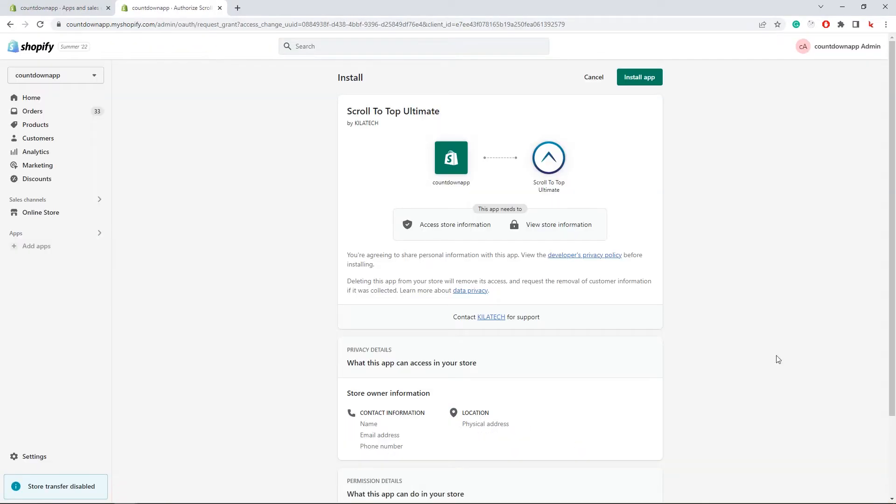
Step: Install Scroll To Top Ultimate and approve its free-trial subscription
click(639, 76)
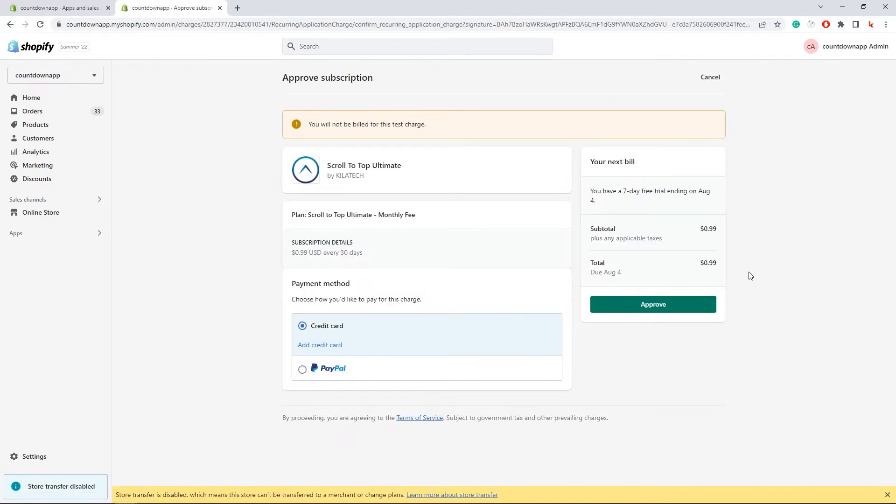
click(653, 304)
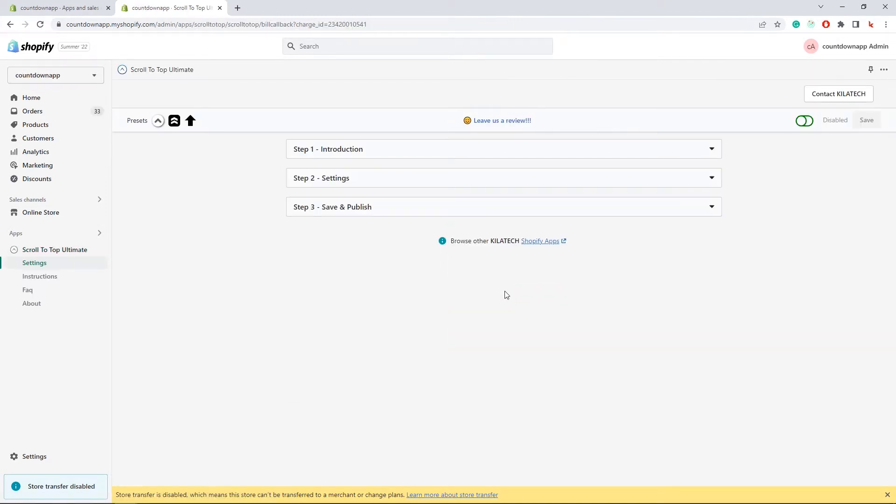
mouse_move(387, 162)
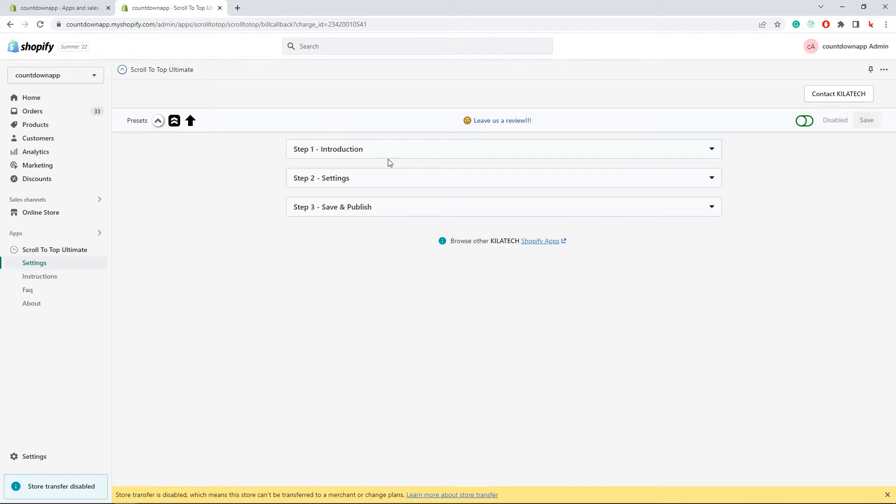
Step: Set up the scroll button with Center alignment and bottom space 38
click(327, 148)
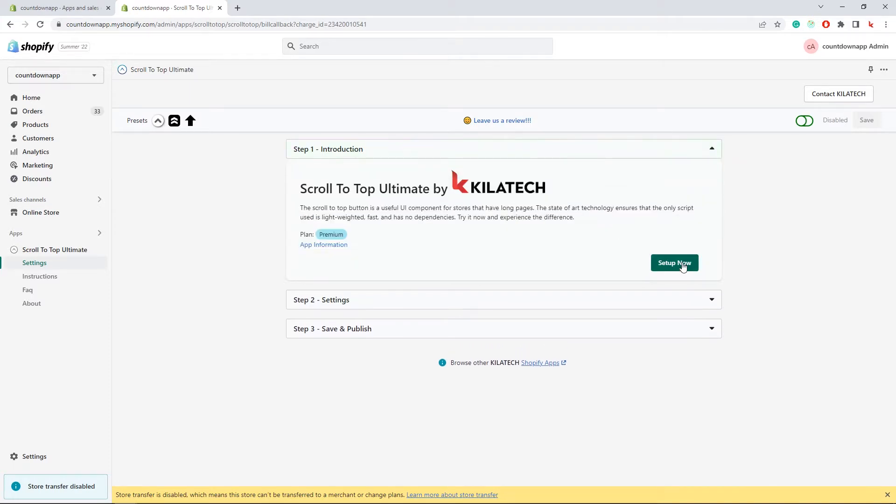
click(674, 263)
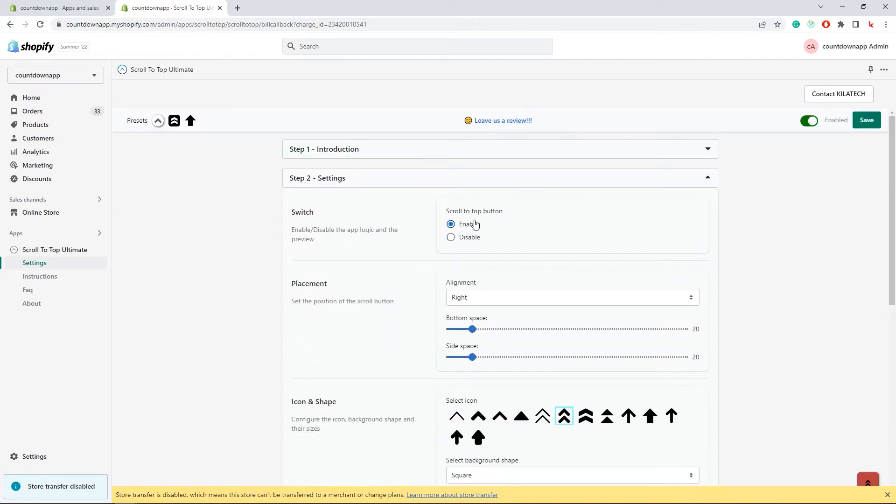
scroll(down, 3)
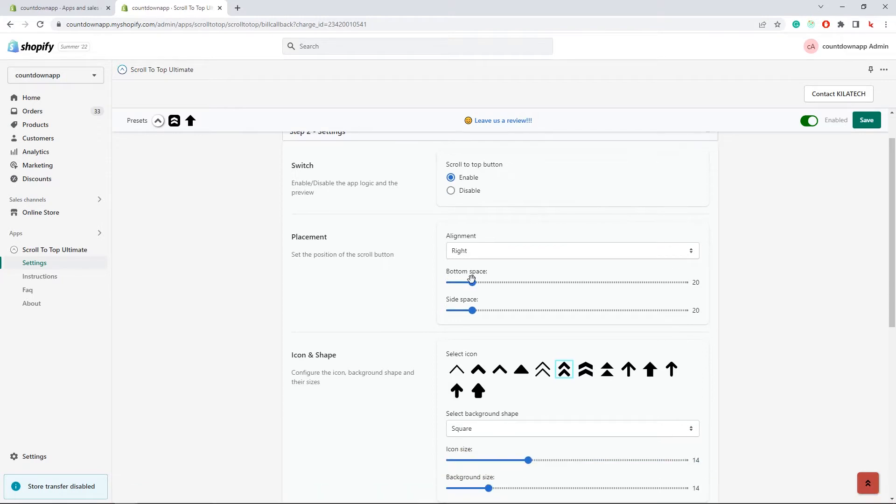
click(571, 251)
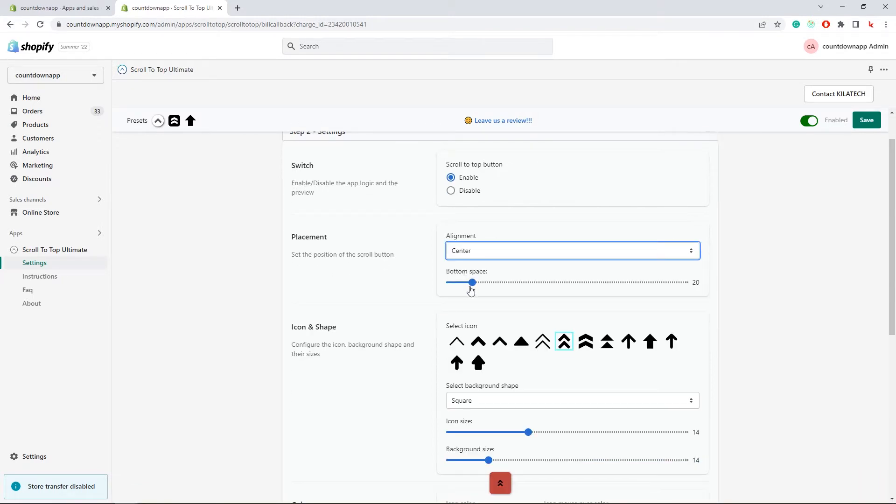
drag(471, 282, 495, 235)
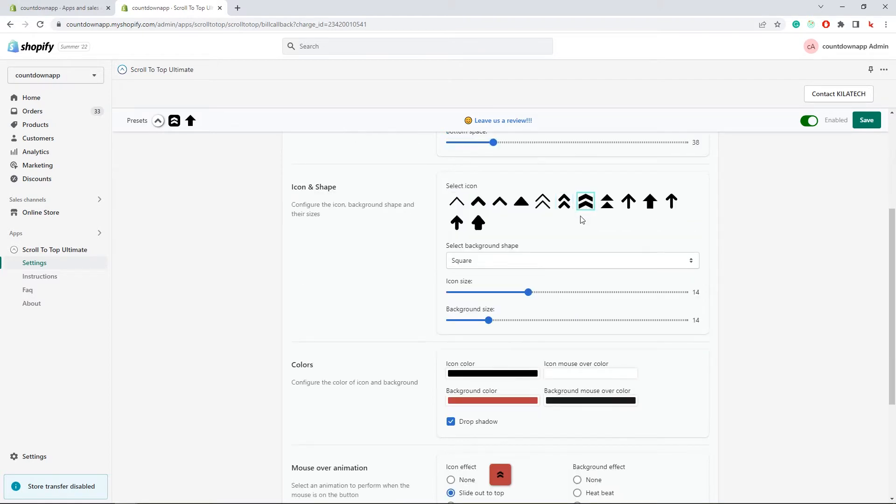
Step: Set icon size 17, background size 11 and the Bounce in out hover effect
drag(528, 292, 546, 293)
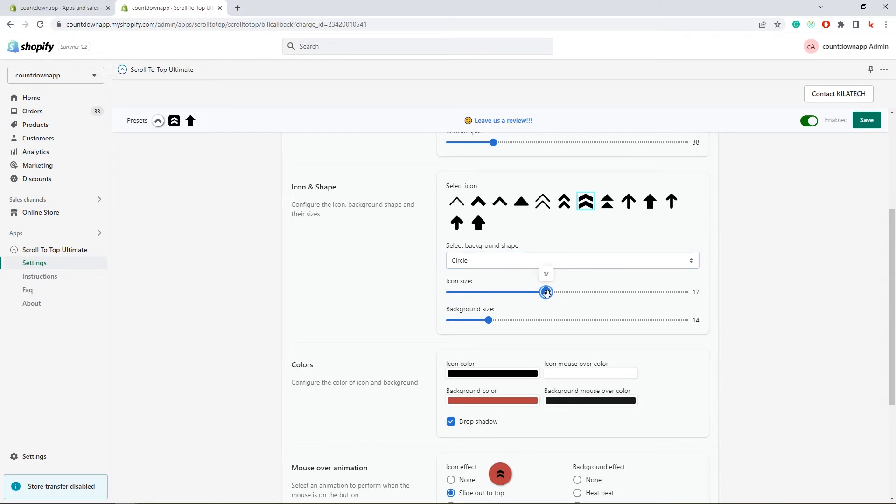
drag(489, 320, 480, 320)
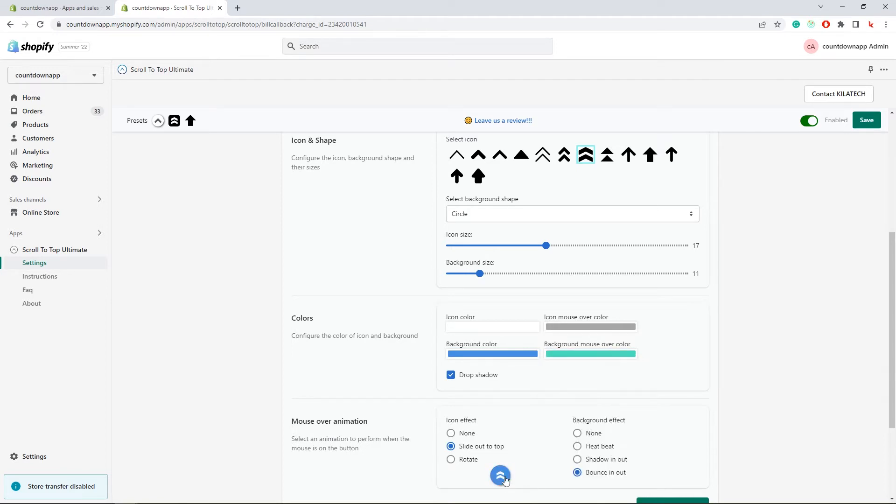
click(590, 353)
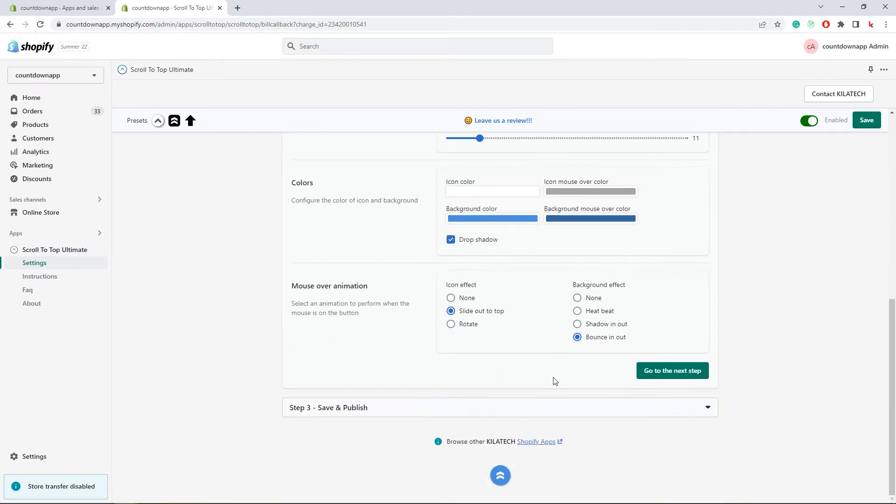
mouse_move(509, 463)
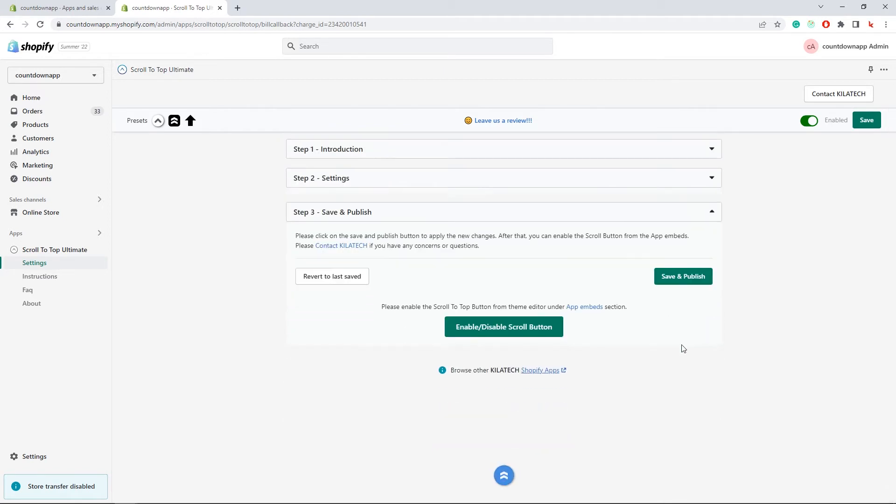
Step: Save & Publish the button settings and enable the scroll button in the theme
click(683, 277)
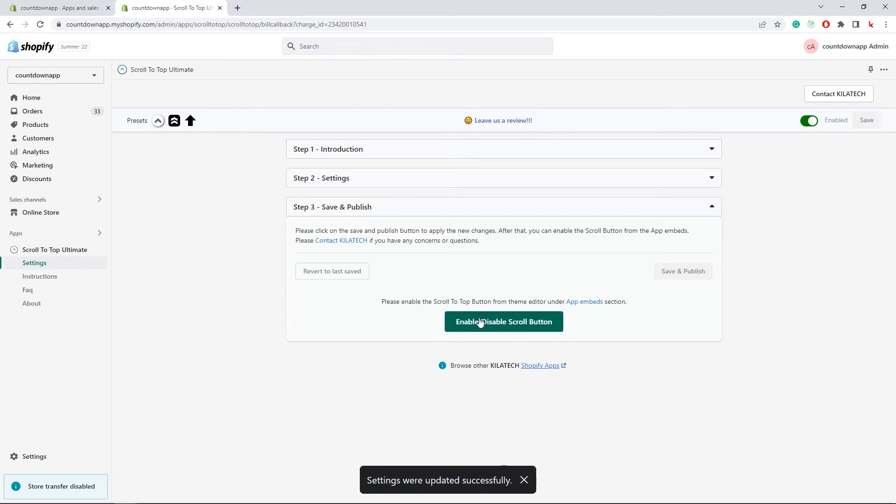
click(504, 321)
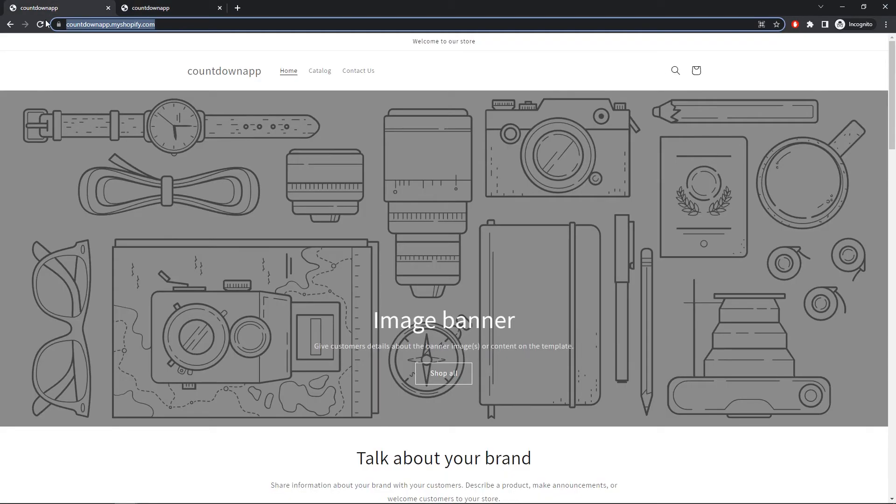
Step: Scroll the countdownapp storefront homepage to see the button live
scroll(down, 3)
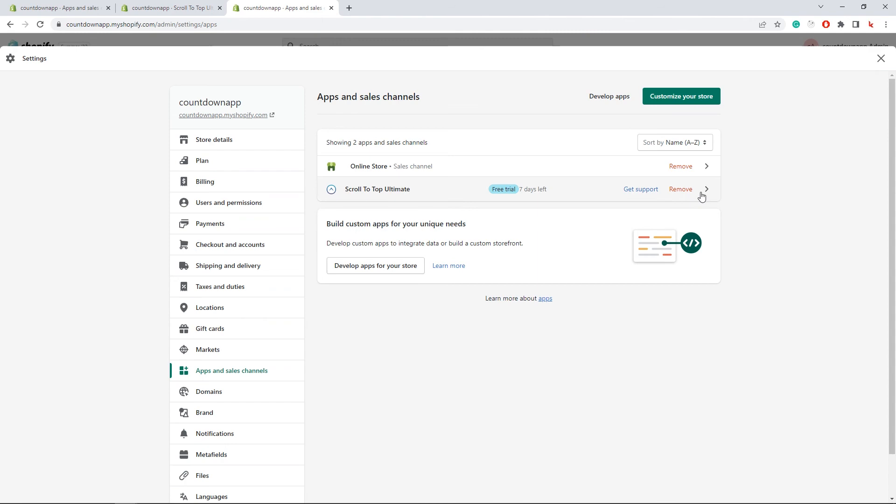
Step: Remove Scroll To Top Ultimate and confirm the deletion
click(680, 189)
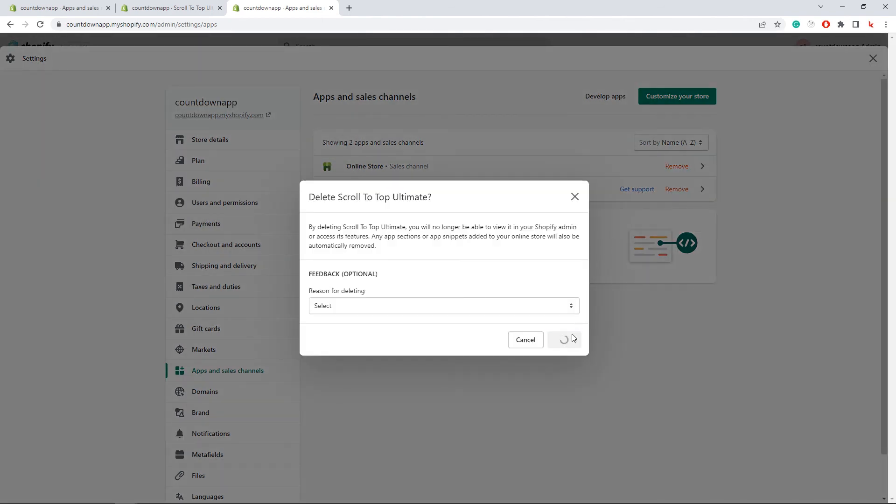
click(563, 340)
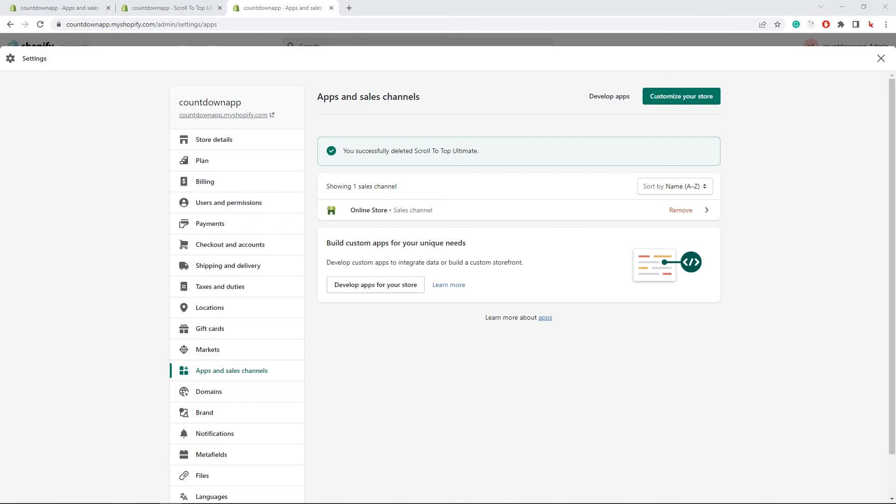